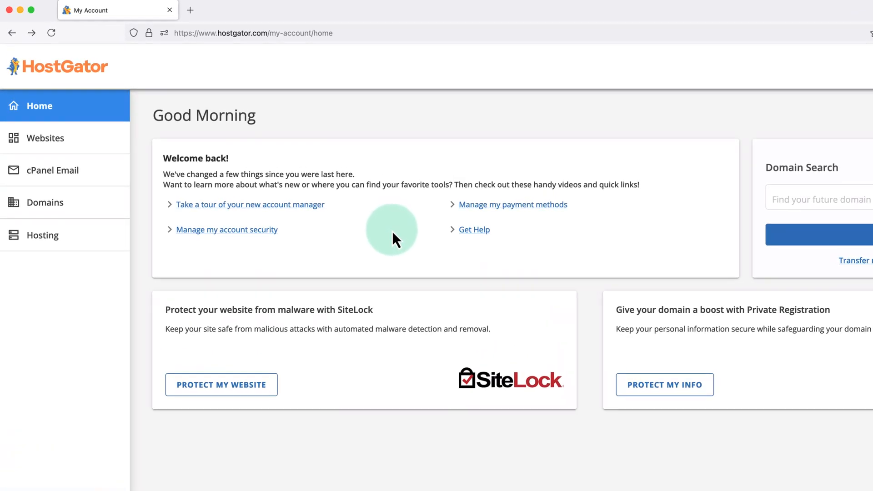
{"action": "mouse_move", "coordinate": [170, 182]}
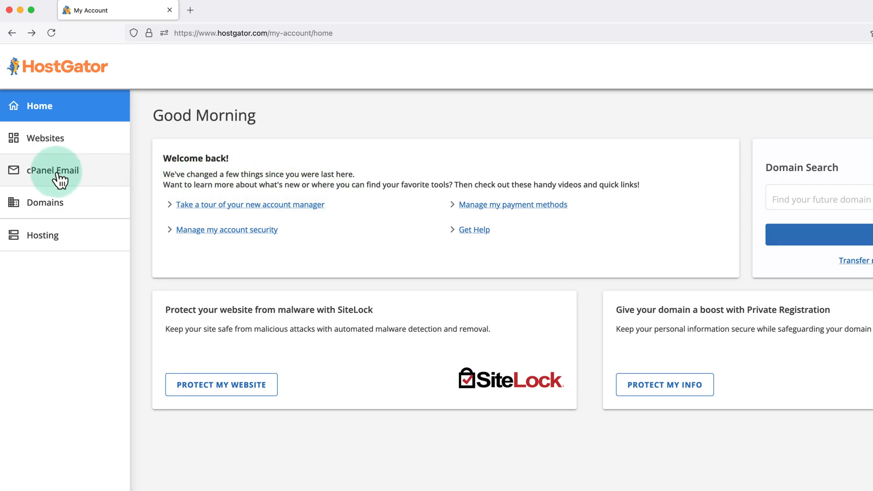
Open the cPanel Email shortcuts for the Baby Plan hosting account
{"action": "left_click", "coordinate": [54, 171]}
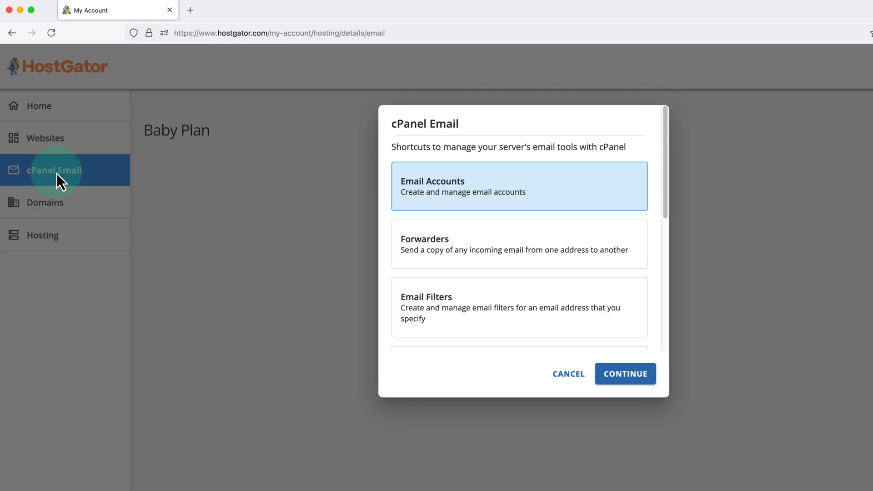
{"action": "mouse_move", "coordinate": [418, 185]}
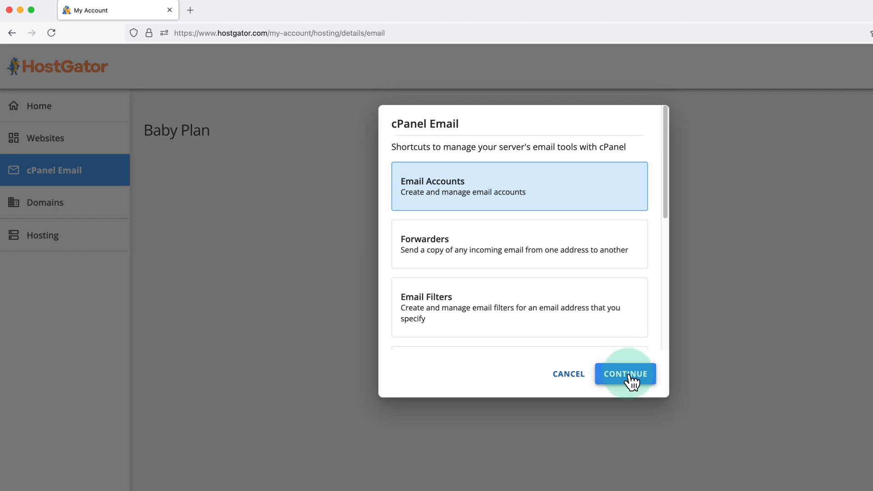
Start a new email account on thelamplobby.com with username 'support'
{"action": "left_click", "coordinate": [625, 374]}
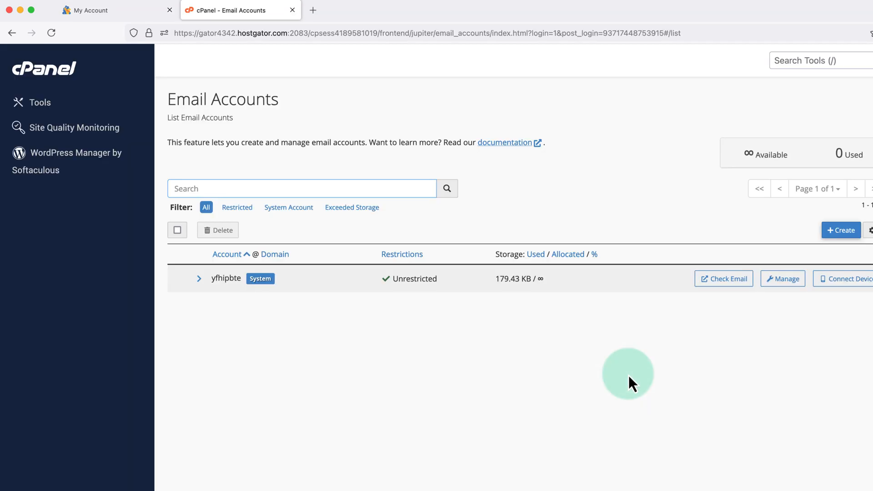
{"action": "mouse_move", "coordinate": [536, 404]}
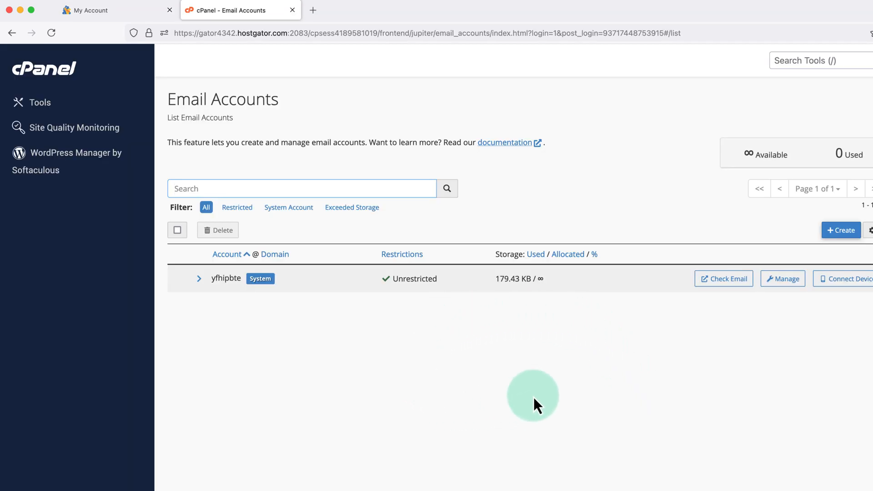
{"action": "mouse_move", "coordinate": [499, 355]}
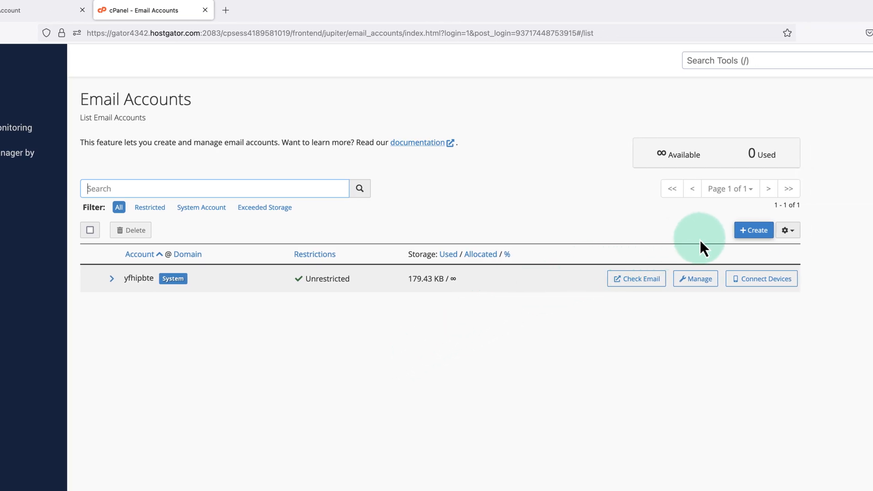
{"action": "left_click", "coordinate": [753, 230]}
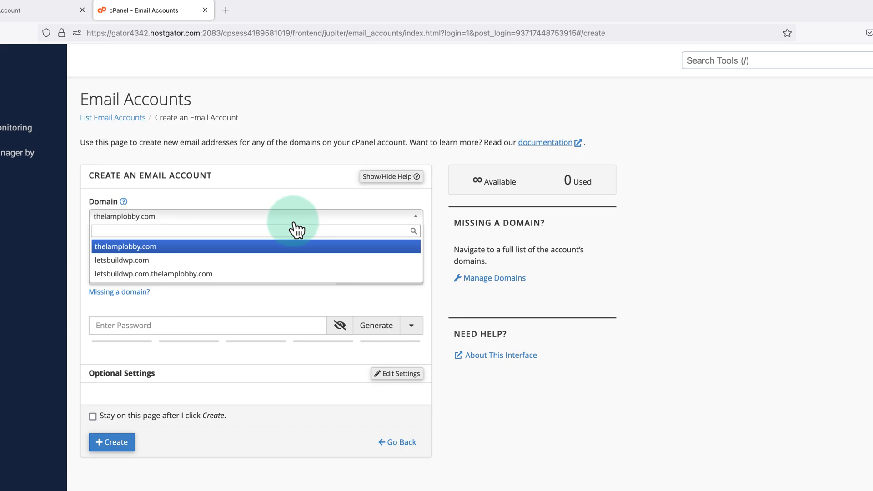
{"action": "left_click", "coordinate": [126, 246]}
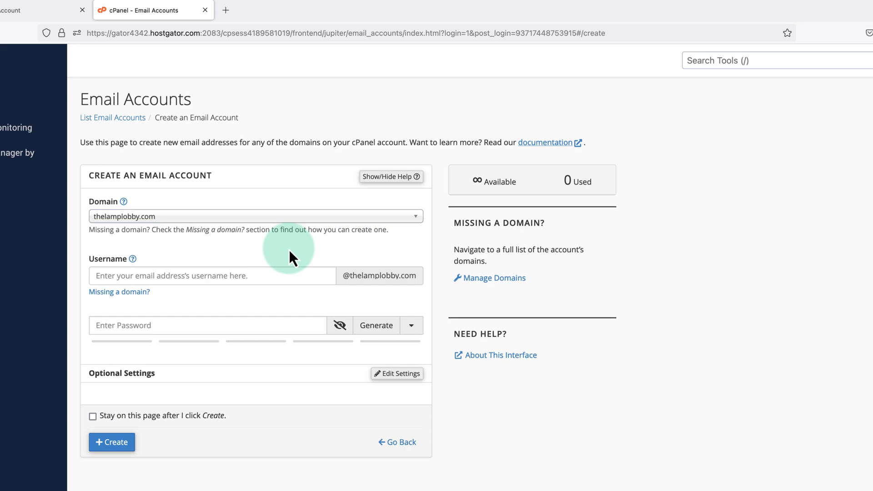
{"action": "mouse_move", "coordinate": [230, 276]}
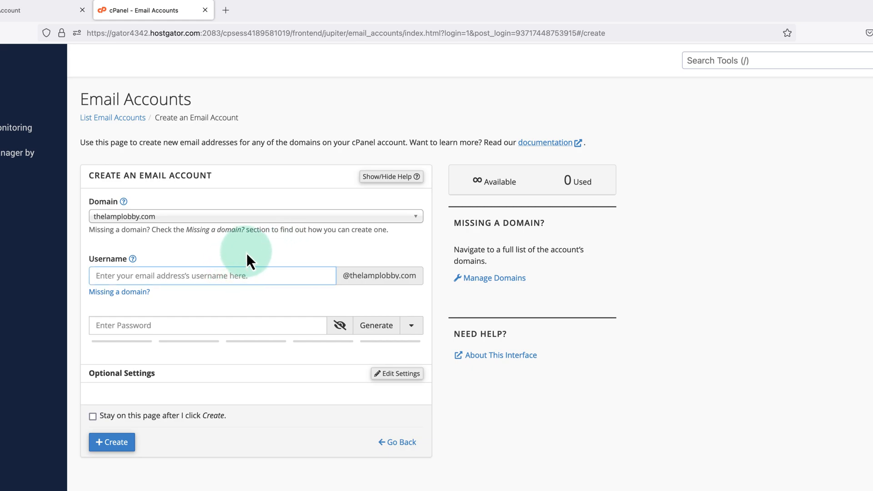
{"action": "type", "text": "support"}
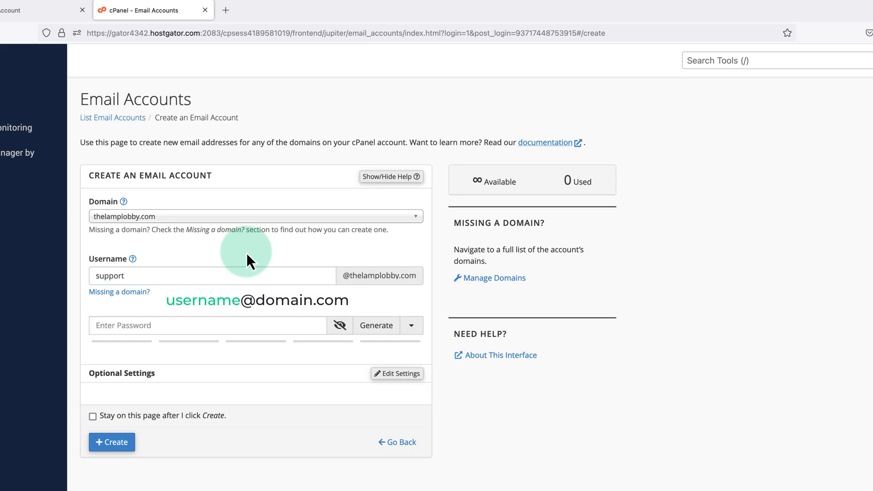
{"action": "mouse_move", "coordinate": [227, 305]}
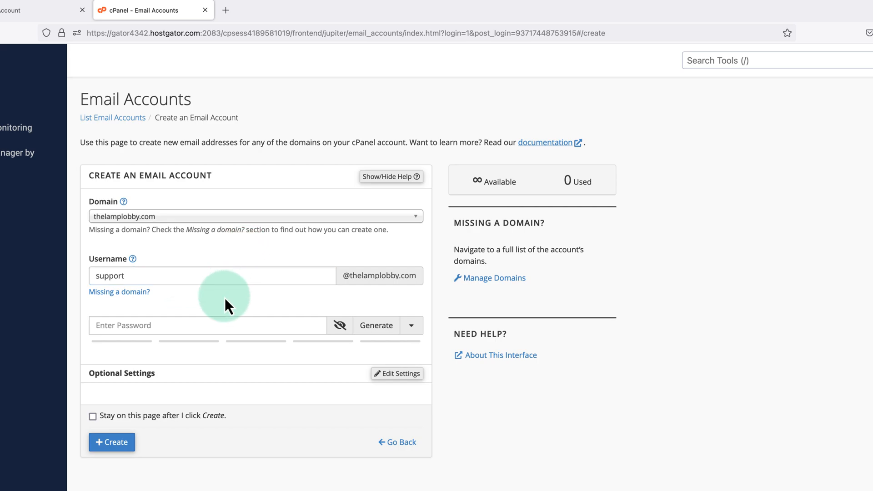
Generate a strong password and set the mailbox storage limit to 500 MB
{"action": "left_click", "coordinate": [208, 325]}
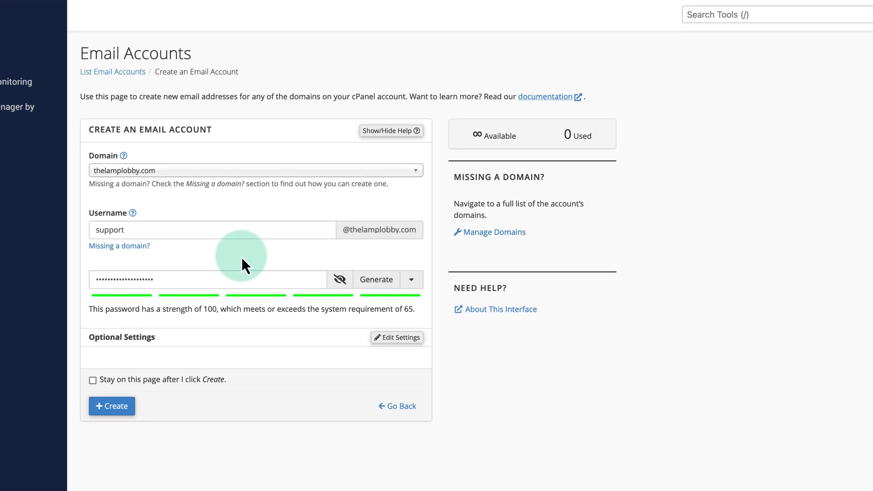
{"action": "scroll", "scroll_direction": "down", "scroll_amount": 3}
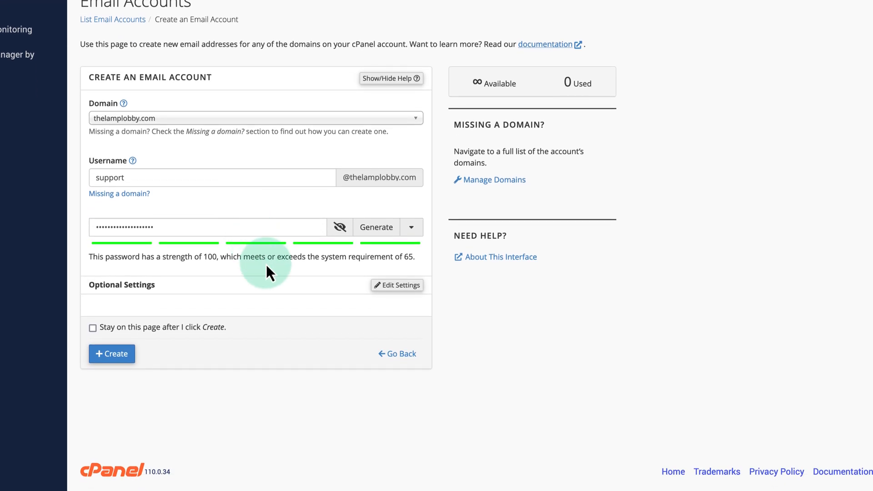
{"action": "mouse_move", "coordinate": [397, 285]}
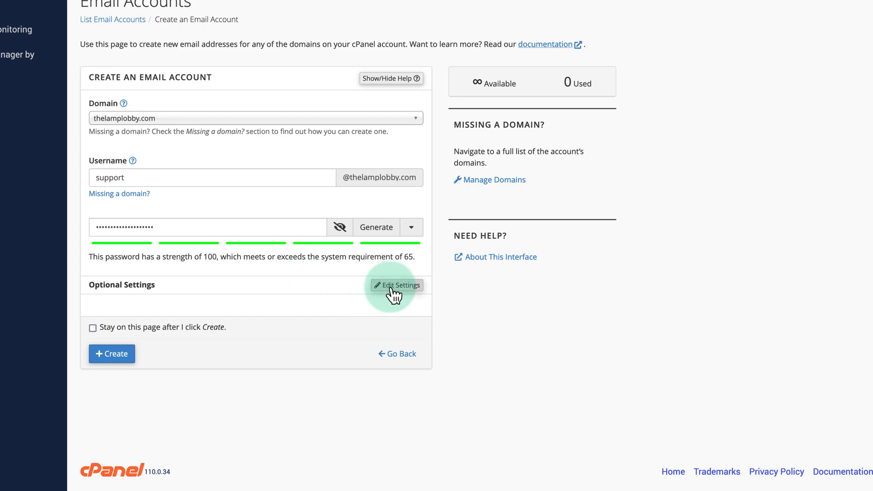
{"action": "left_click", "coordinate": [397, 285]}
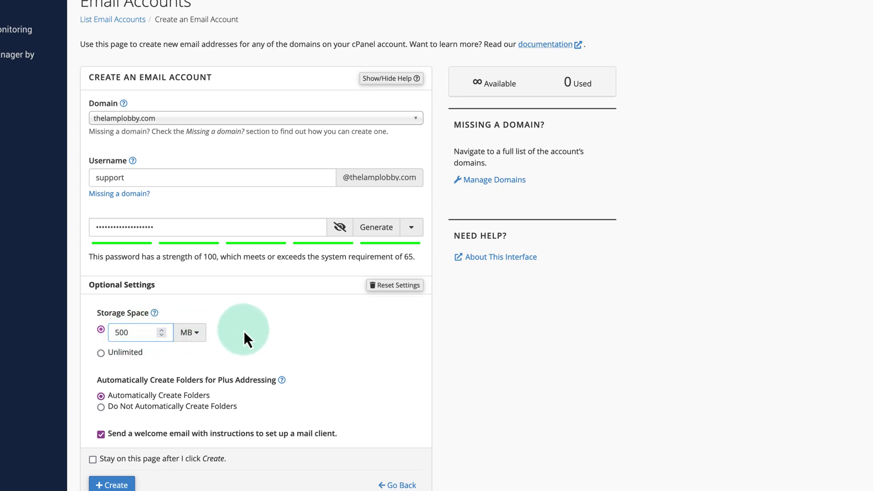
{"action": "left_click", "coordinate": [134, 333]}
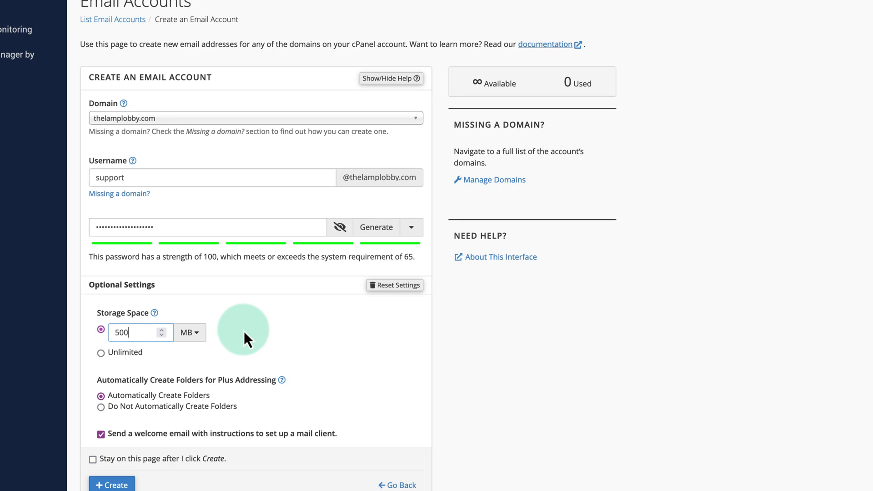
{"action": "scroll", "scroll_direction": "down", "scroll_amount": 3}
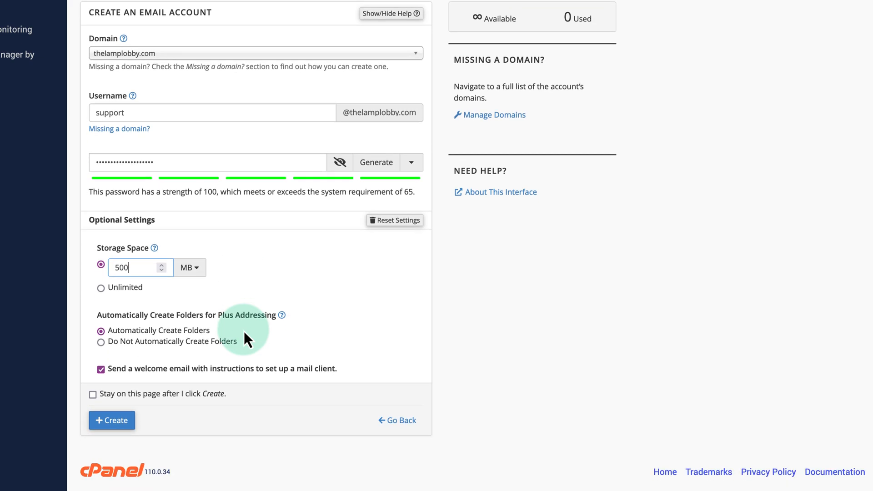
{"action": "mouse_move", "coordinate": [186, 348]}
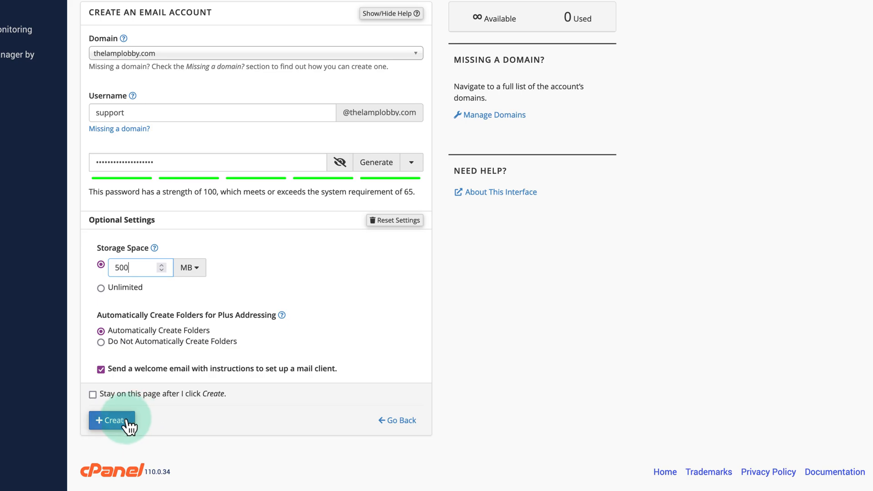
{"action": "left_click", "coordinate": [112, 420]}
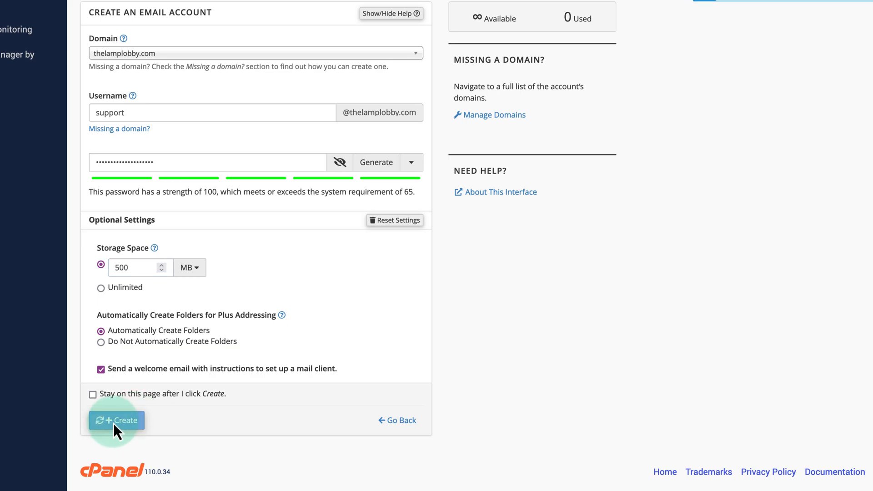
{"action": "left_click", "coordinate": [116, 419]}
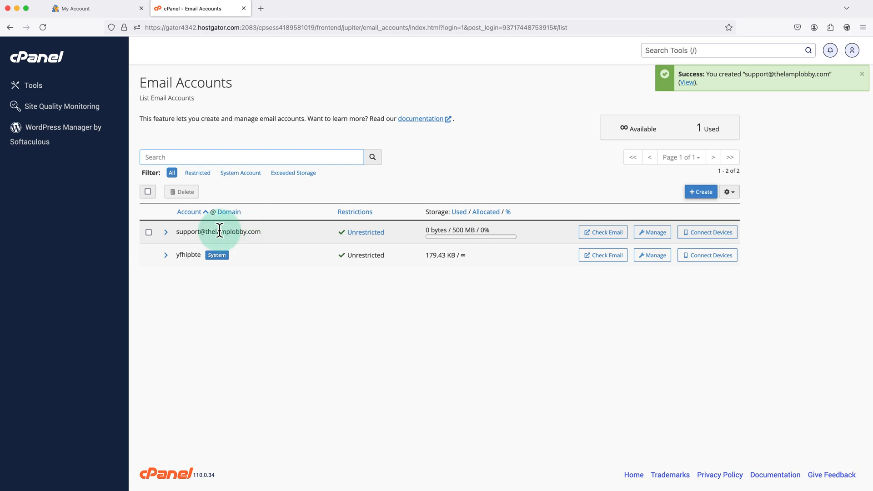
{"action": "mouse_move", "coordinate": [248, 234]}
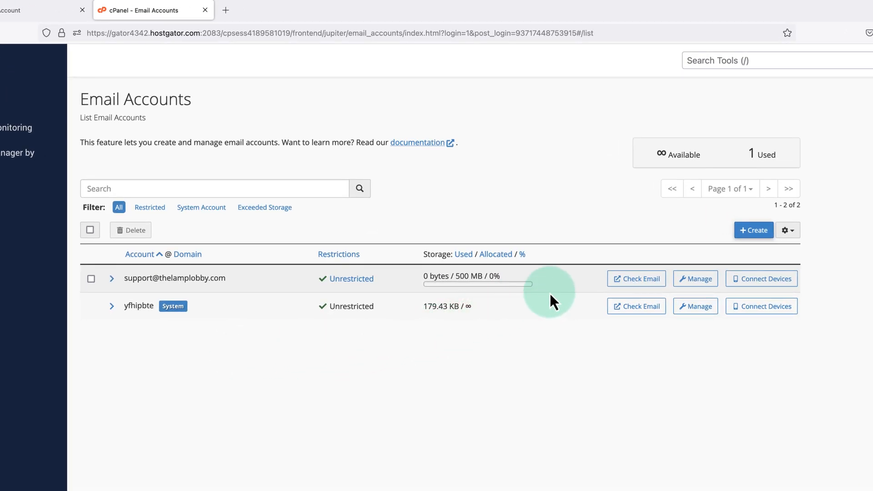
{"action": "left_click", "coordinate": [636, 278]}
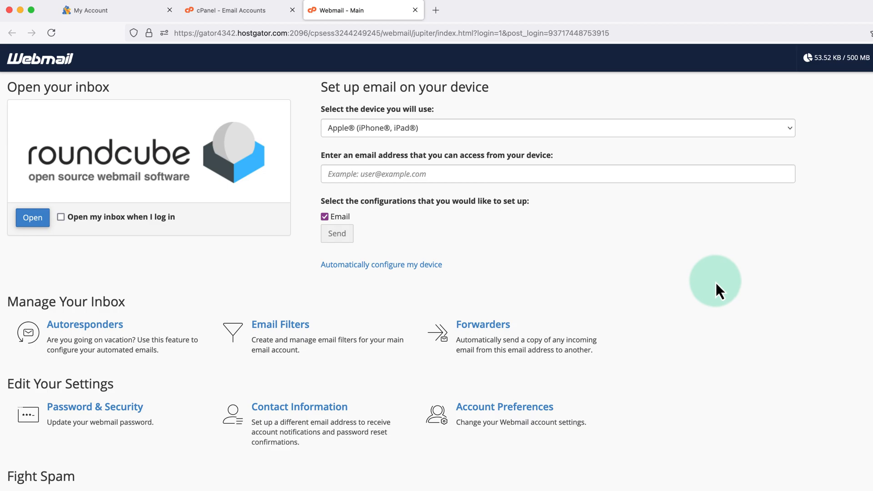
{"action": "mouse_move", "coordinate": [270, 273]}
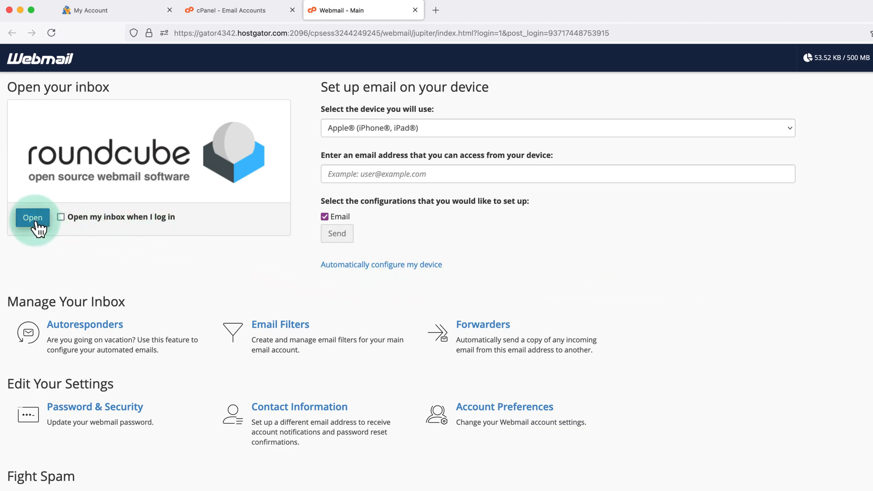
{"action": "left_click", "coordinate": [32, 218]}
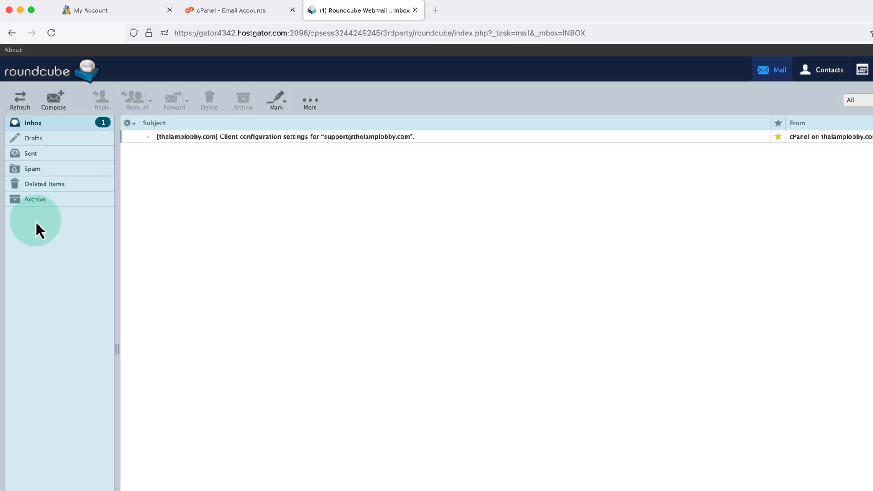
{"action": "mouse_move", "coordinate": [357, 246]}
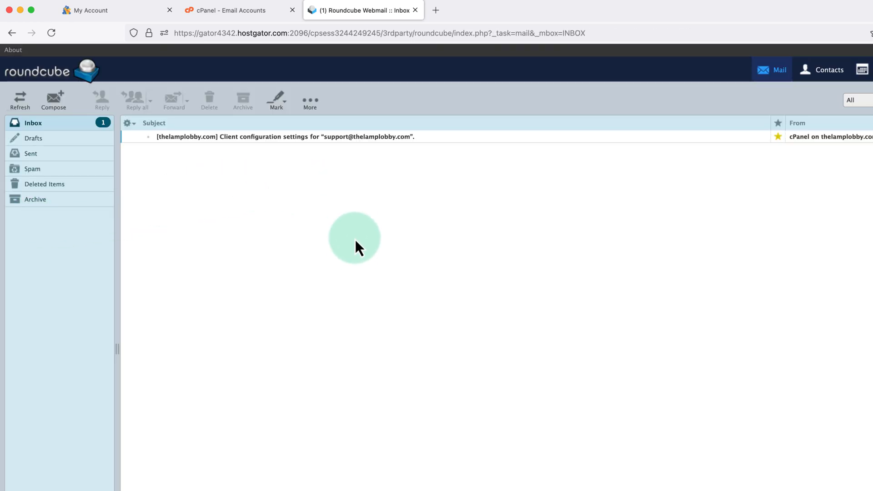
{"action": "mouse_move", "coordinate": [278, 223]}
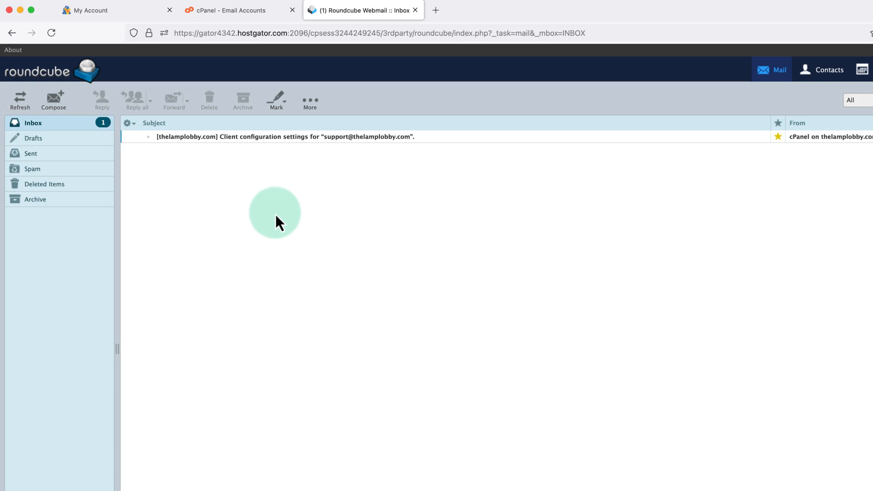
{"action": "mouse_move", "coordinate": [53, 100]}
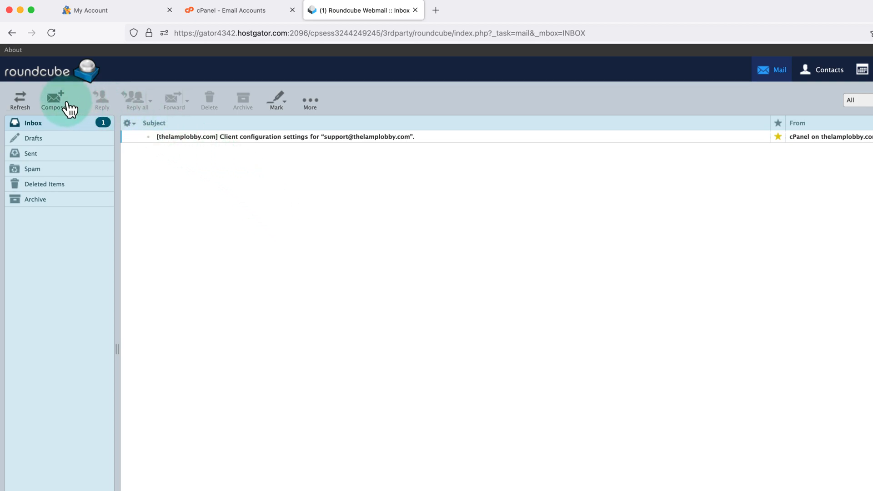
Compose and send a 'Test Email' reading 'This is just a test...' to Gmail
{"action": "left_click", "coordinate": [53, 100]}
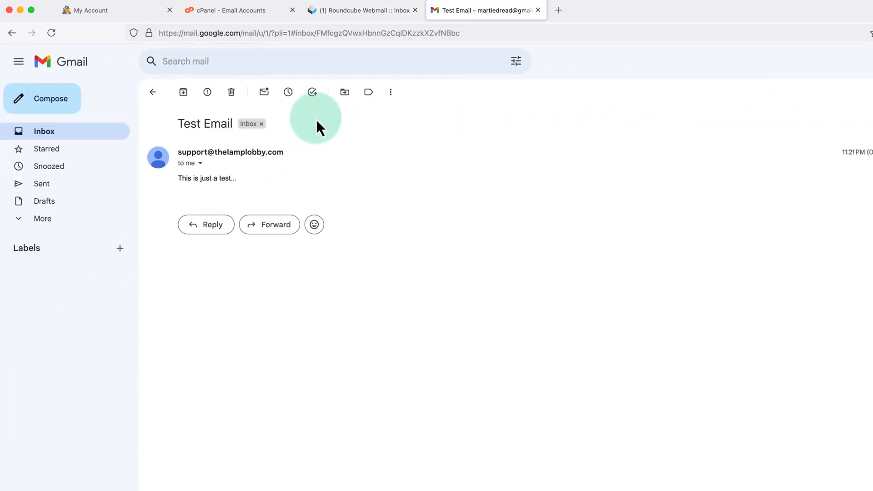
{"action": "mouse_move", "coordinate": [283, 184]}
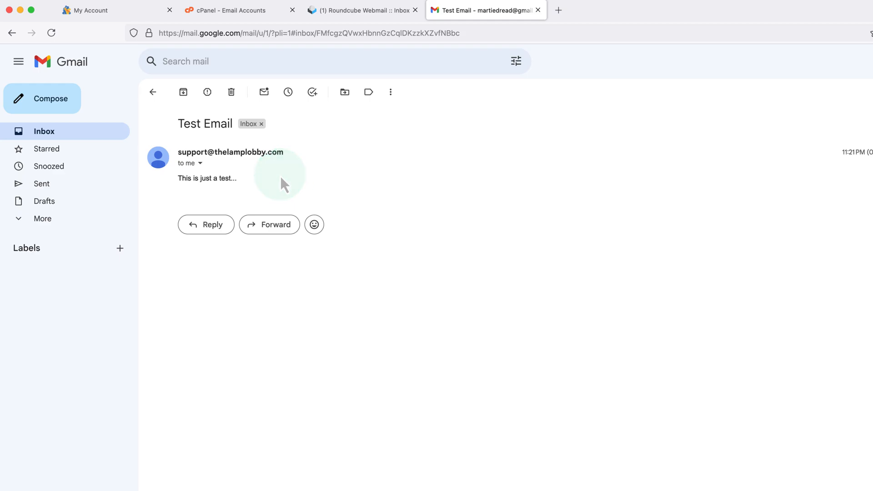
{"action": "mouse_move", "coordinate": [283, 185]}
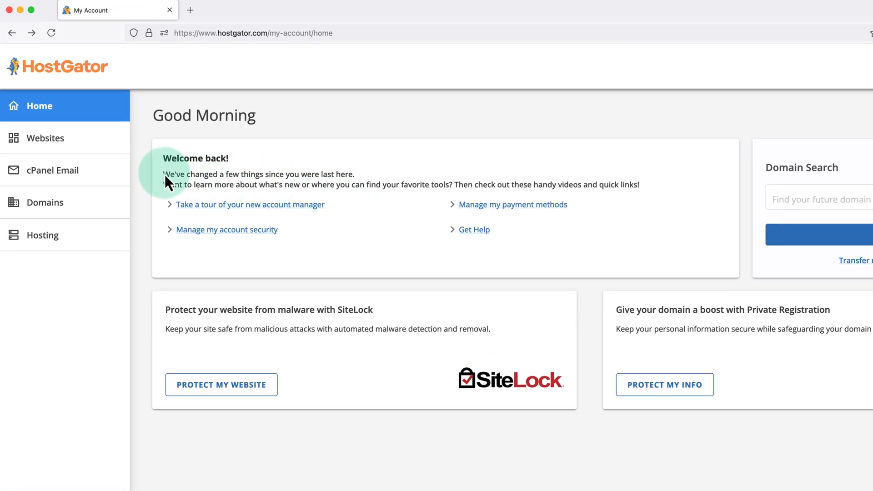
Return to the cPanel Email Accounts list via the HostGator dashboard shortcut
{"action": "left_click", "coordinate": [54, 169]}
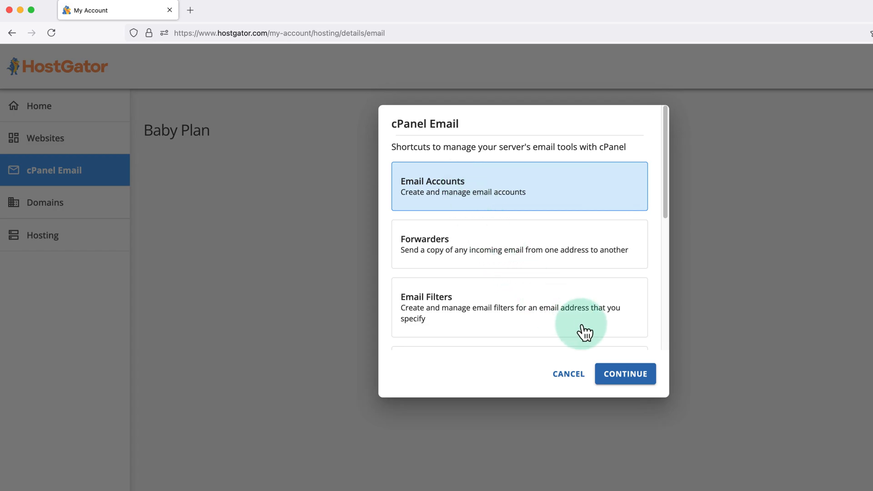
{"action": "left_click", "coordinate": [625, 374]}
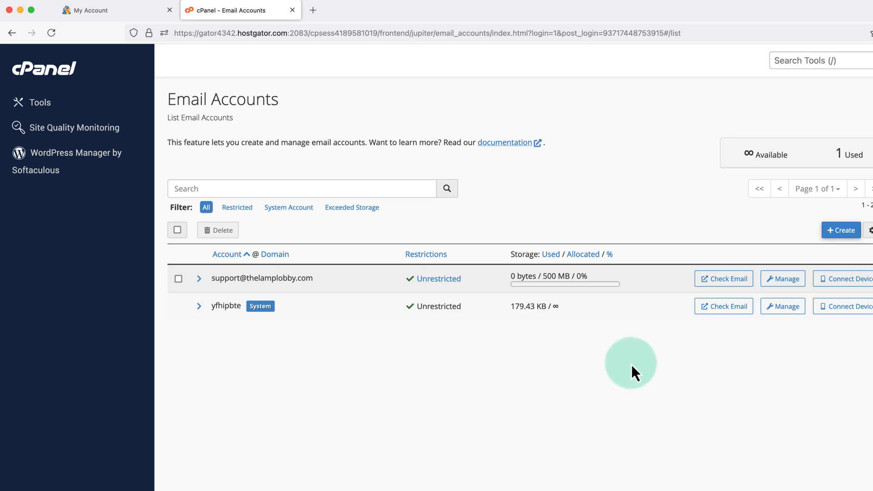
{"action": "mouse_move", "coordinate": [723, 278]}
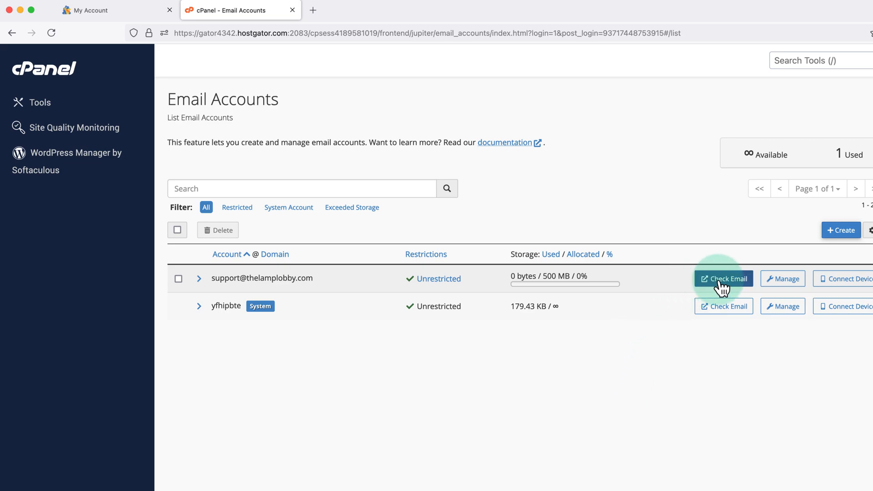
{"action": "left_click", "coordinate": [723, 279]}
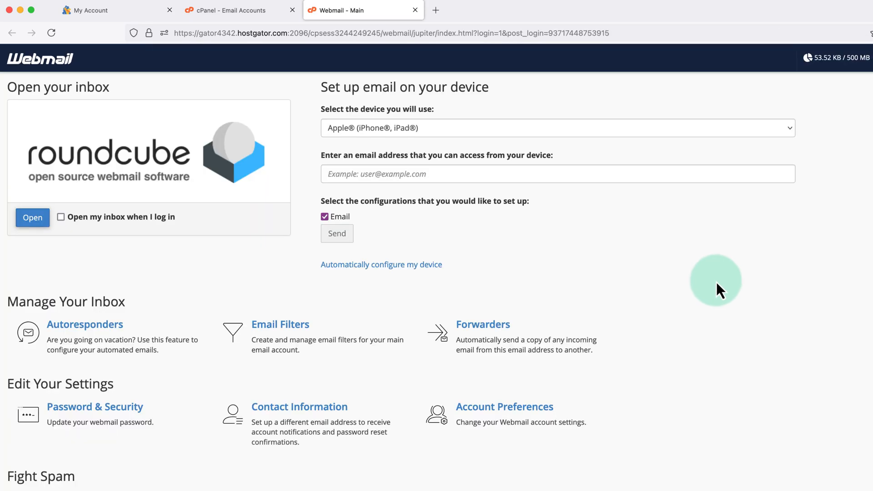
{"action": "mouse_move", "coordinate": [329, 277]}
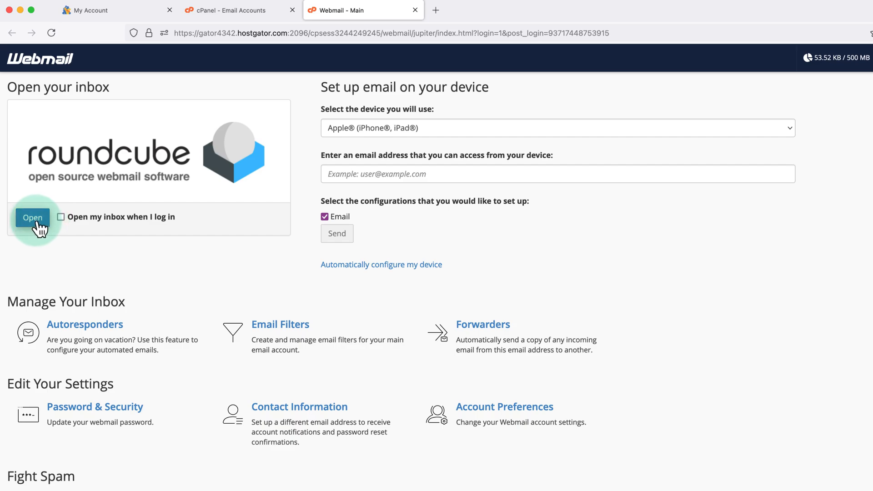
{"action": "left_click", "coordinate": [32, 217]}
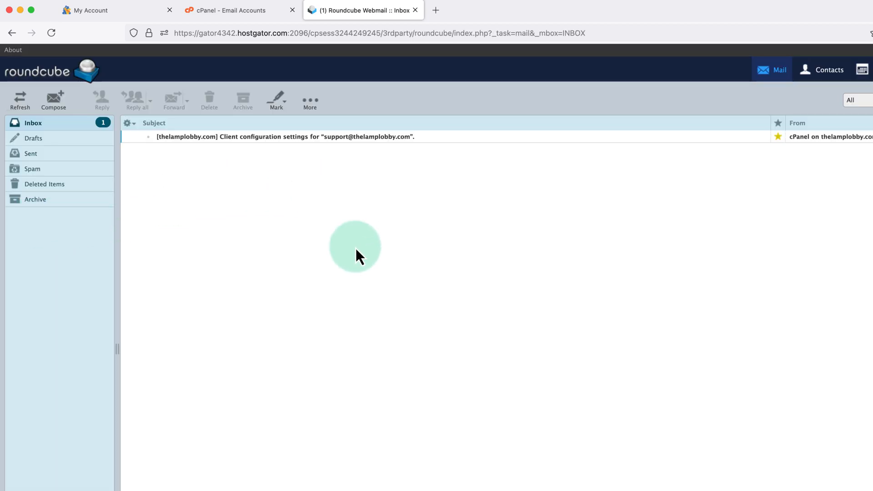
{"action": "mouse_move", "coordinate": [278, 223]}
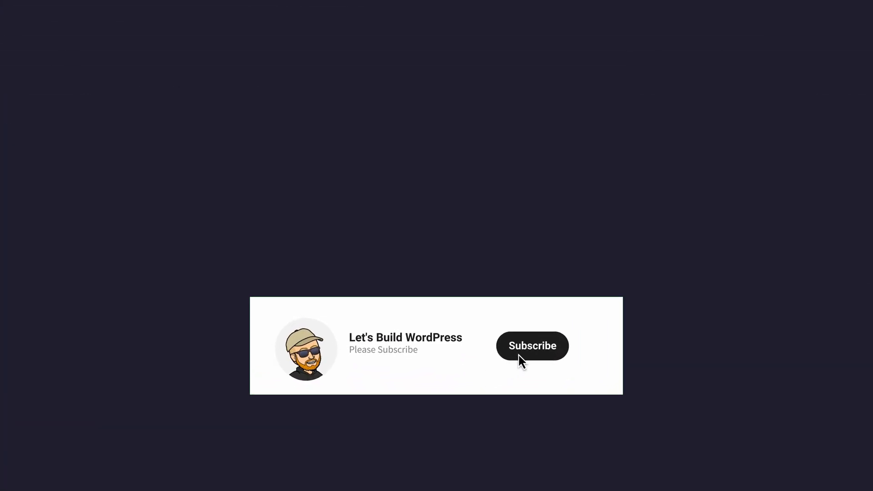
{"action": "left_click", "coordinate": [531, 346]}
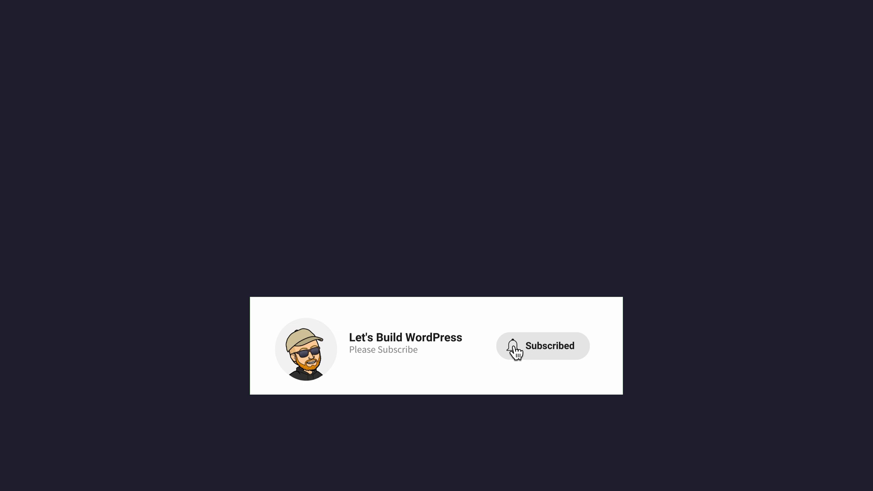